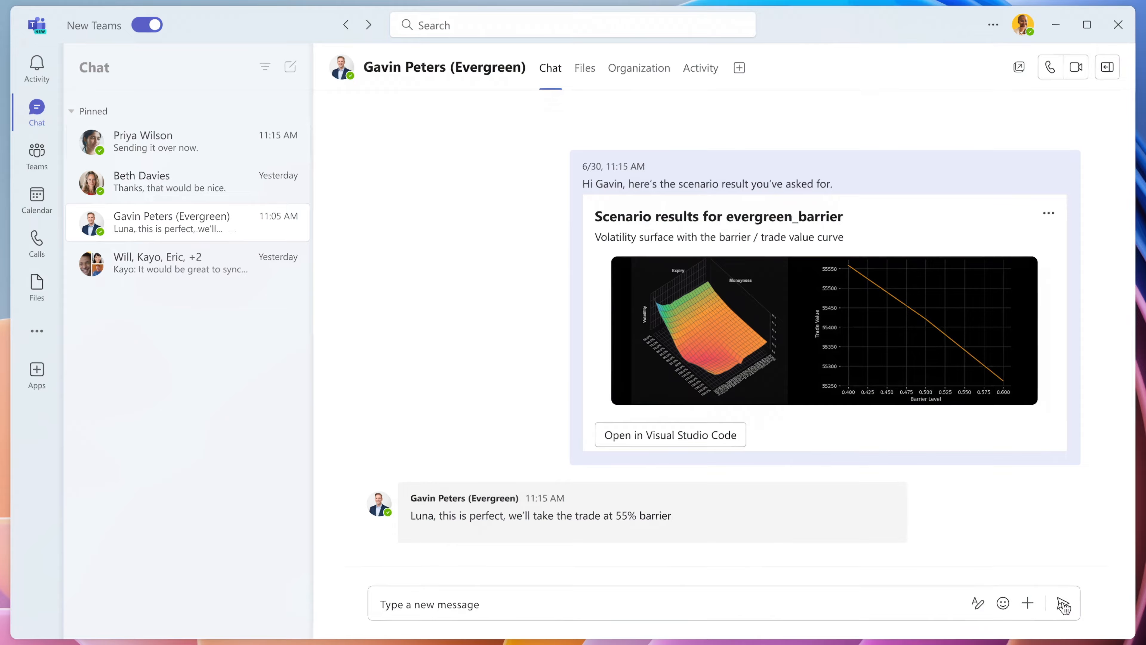
{"action": "left_click", "coordinate": [669, 434]}
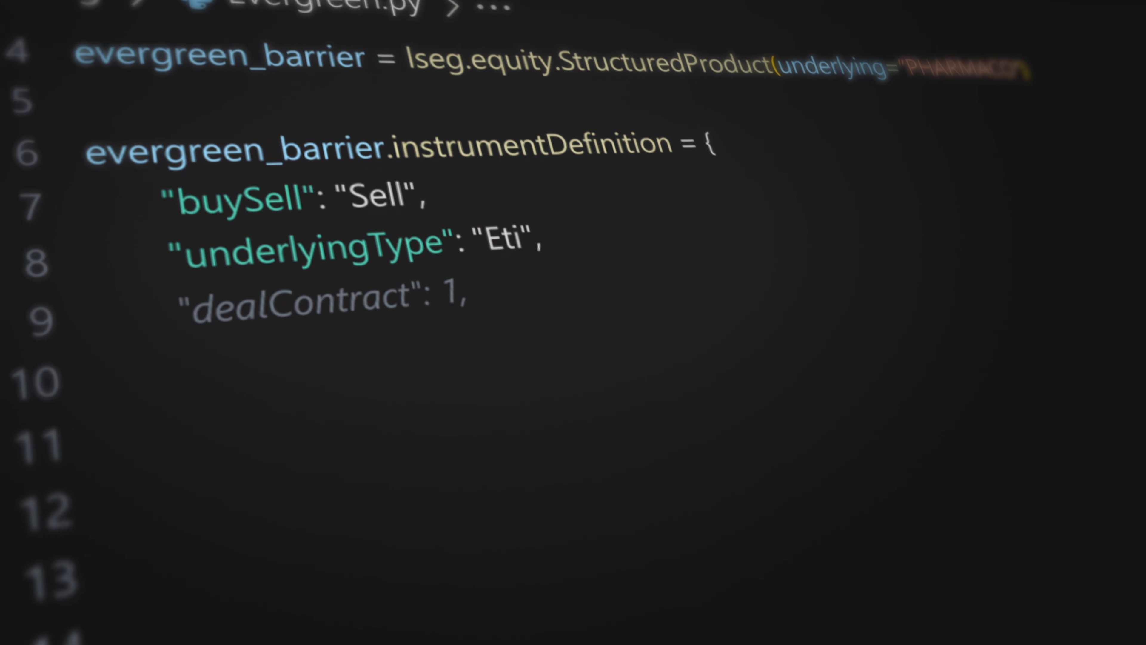